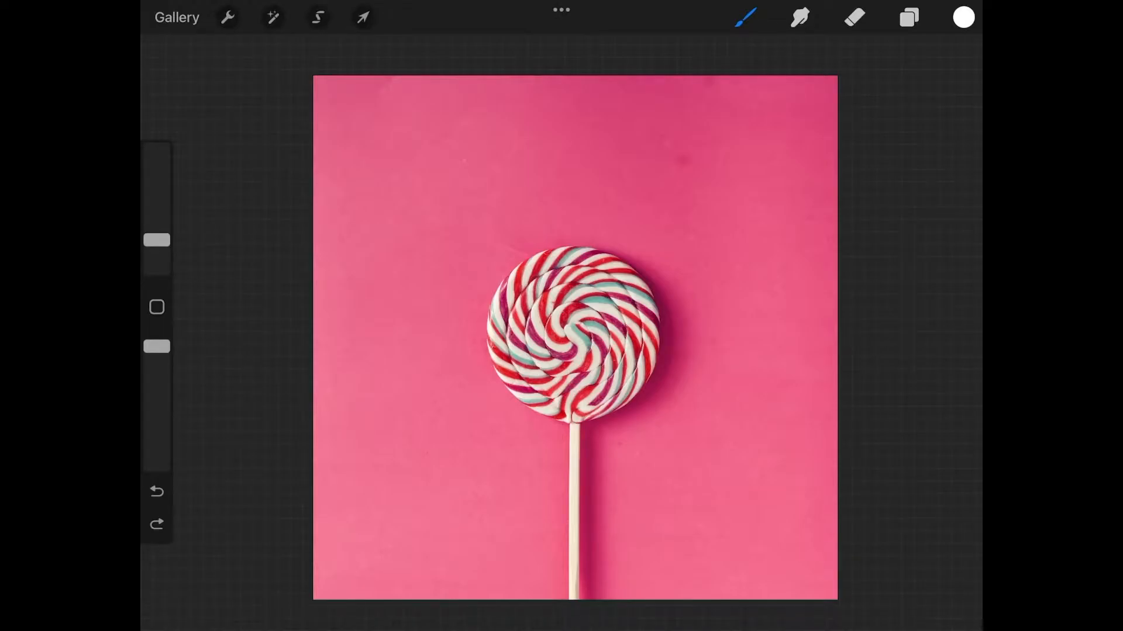
Step: Draw a white loop around the lollipop head and hold so QuickShape snaps it into an ellipse
left_click(744, 17)
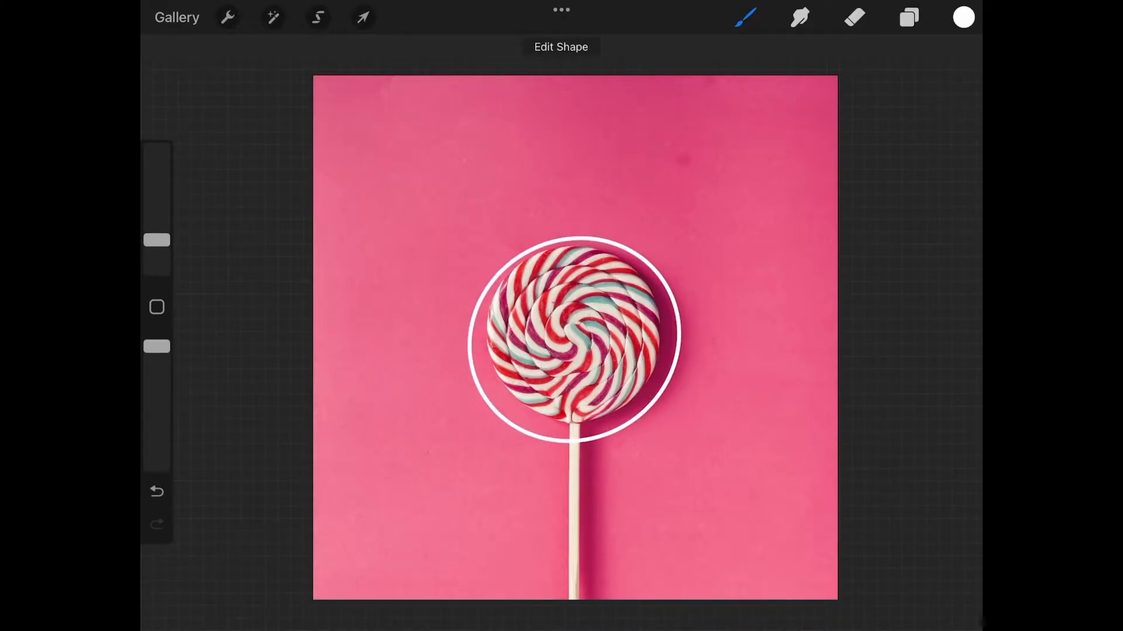
Step: In Edit Shape, try Circle, return to Ellipse, then pick a blue colour
left_click(561, 47)
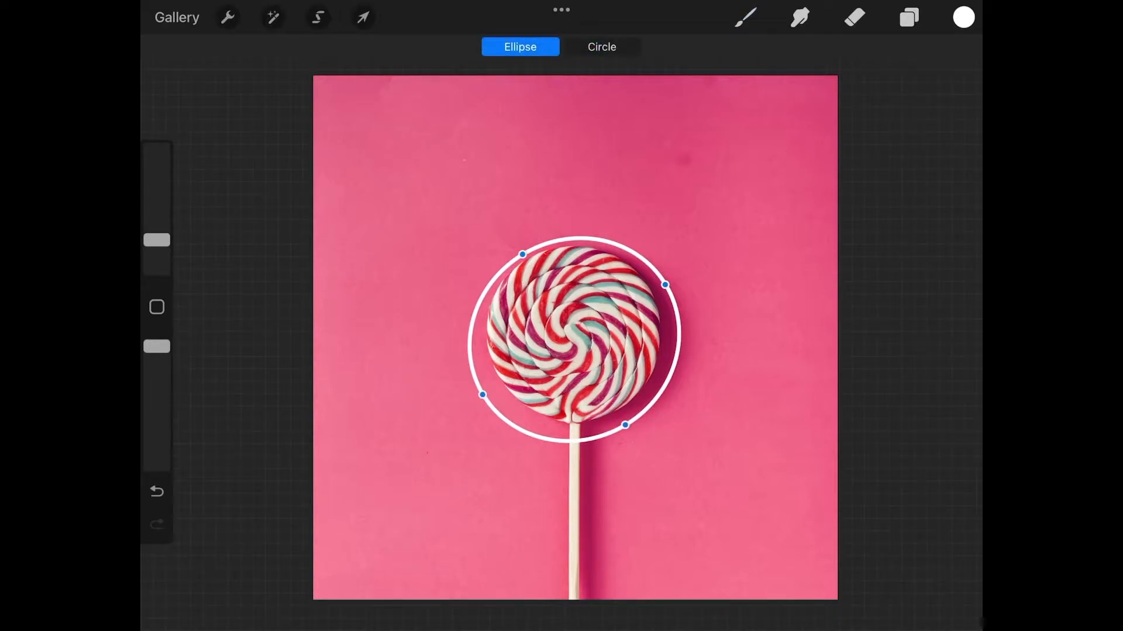
left_click(600, 47)
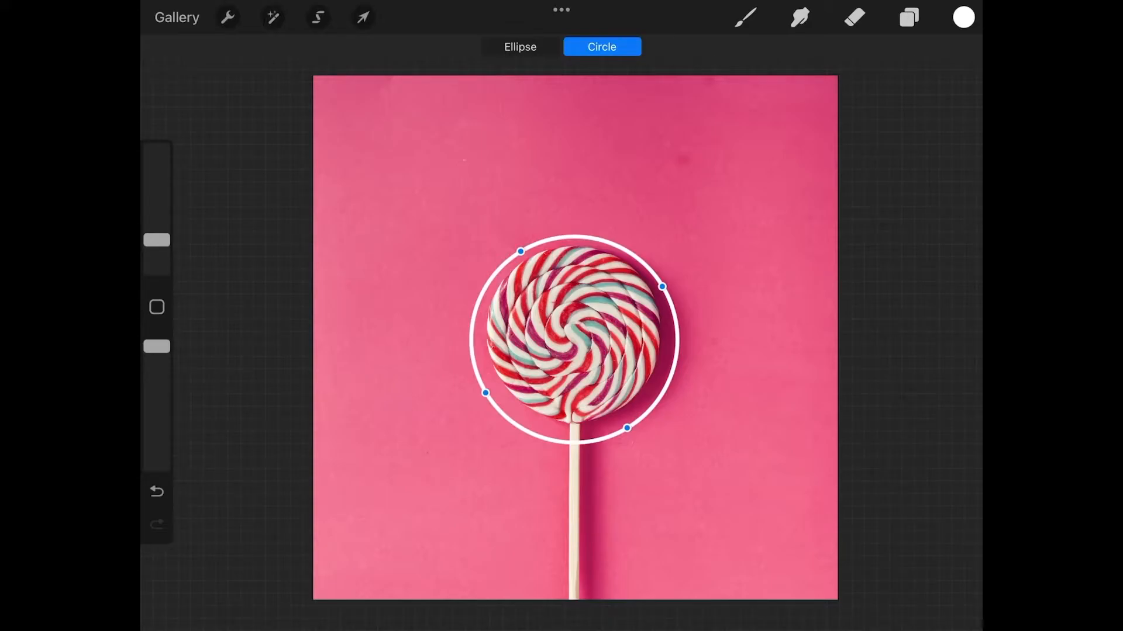
left_click(519, 47)
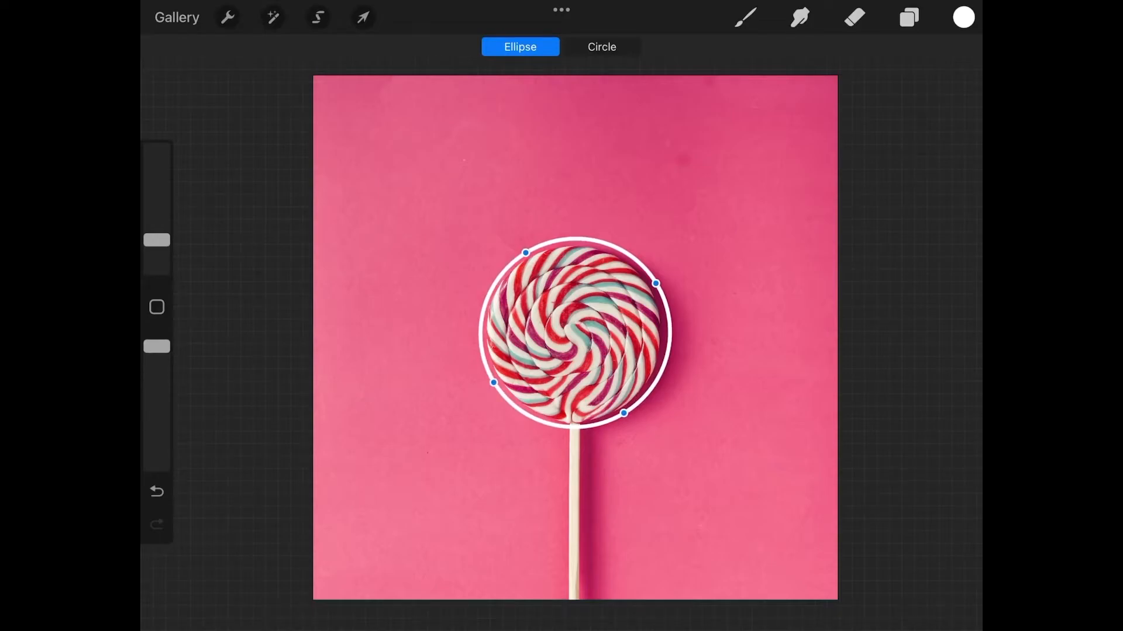
left_click(963, 17)
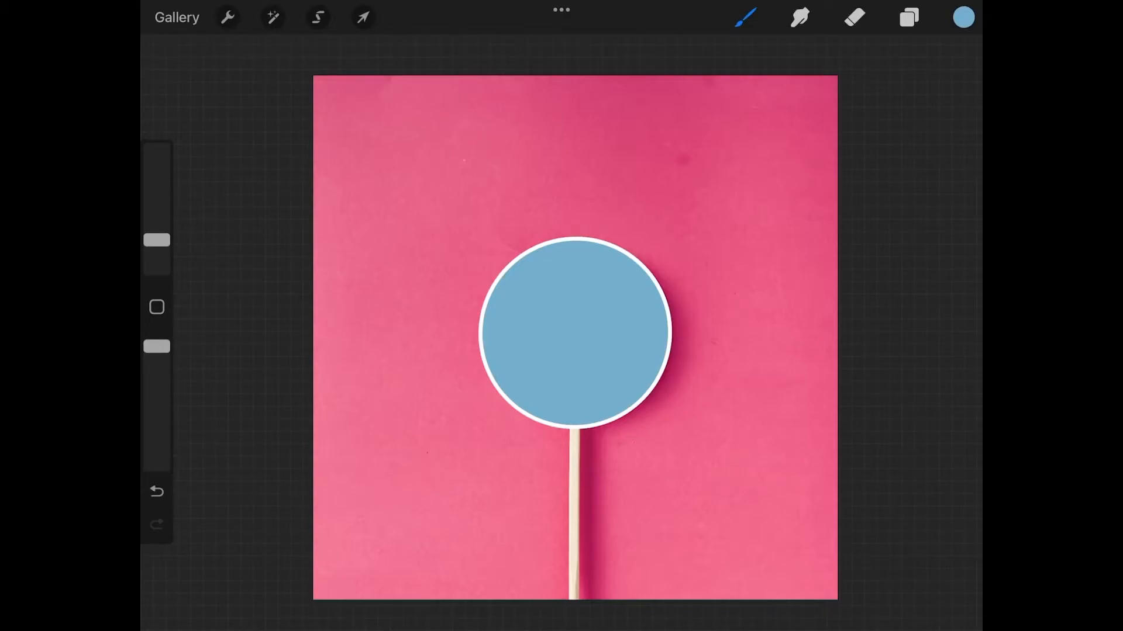
Step: Undo twice, removing the blue fill and then the white ring edit
left_click(157, 492)
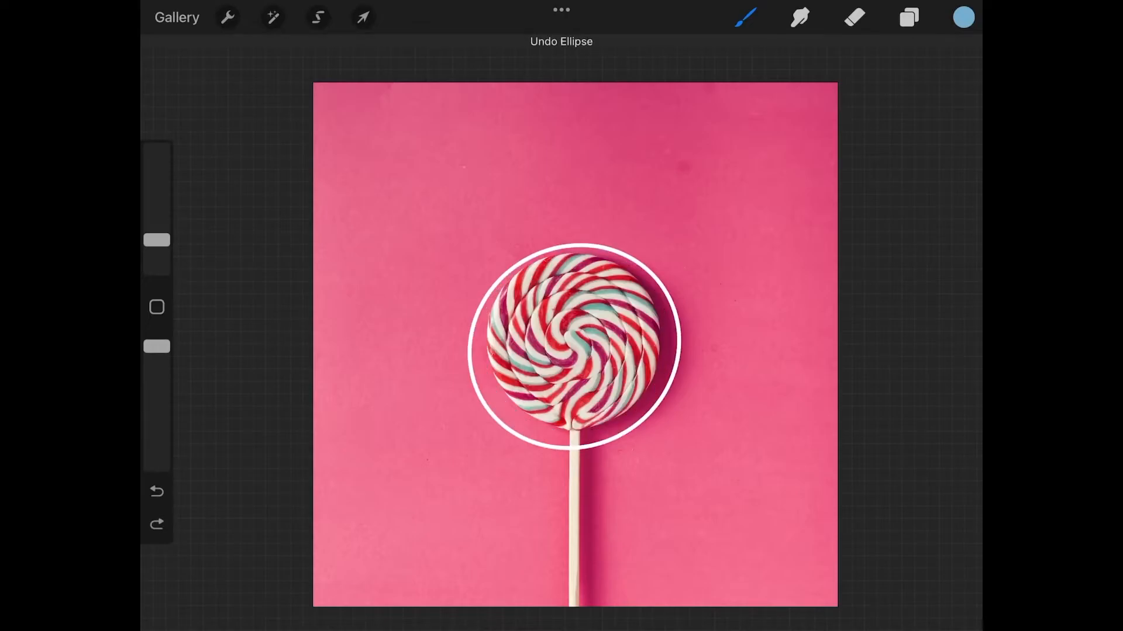
left_click(156, 491)
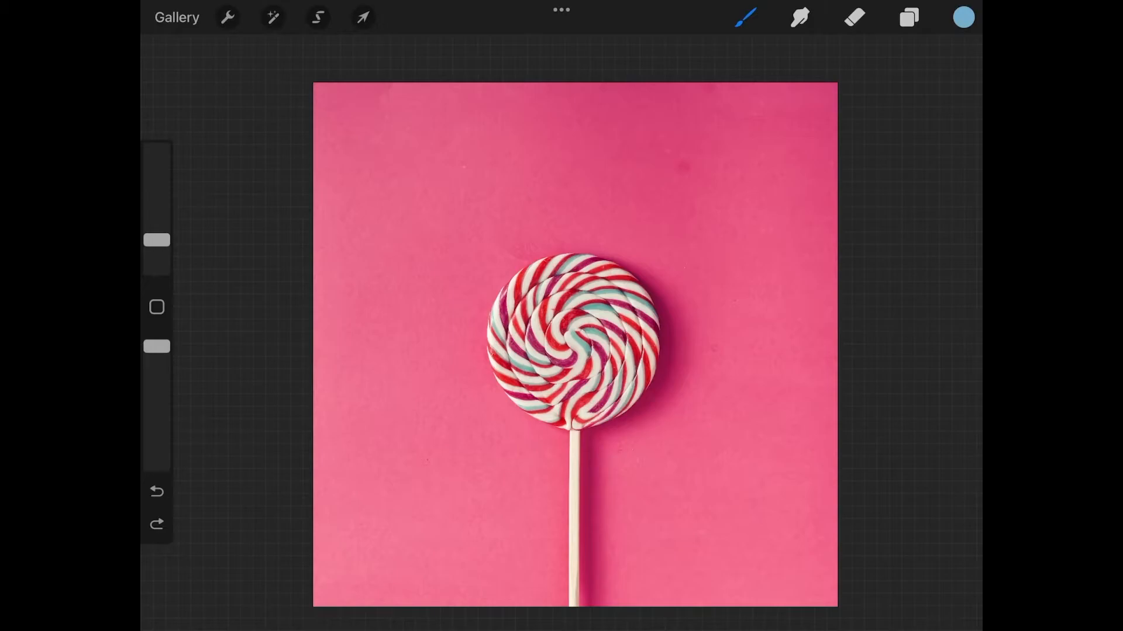
Step: Open the Selection tool, try Rectangle, then settle on Ellipse selection mode
left_click(318, 17)
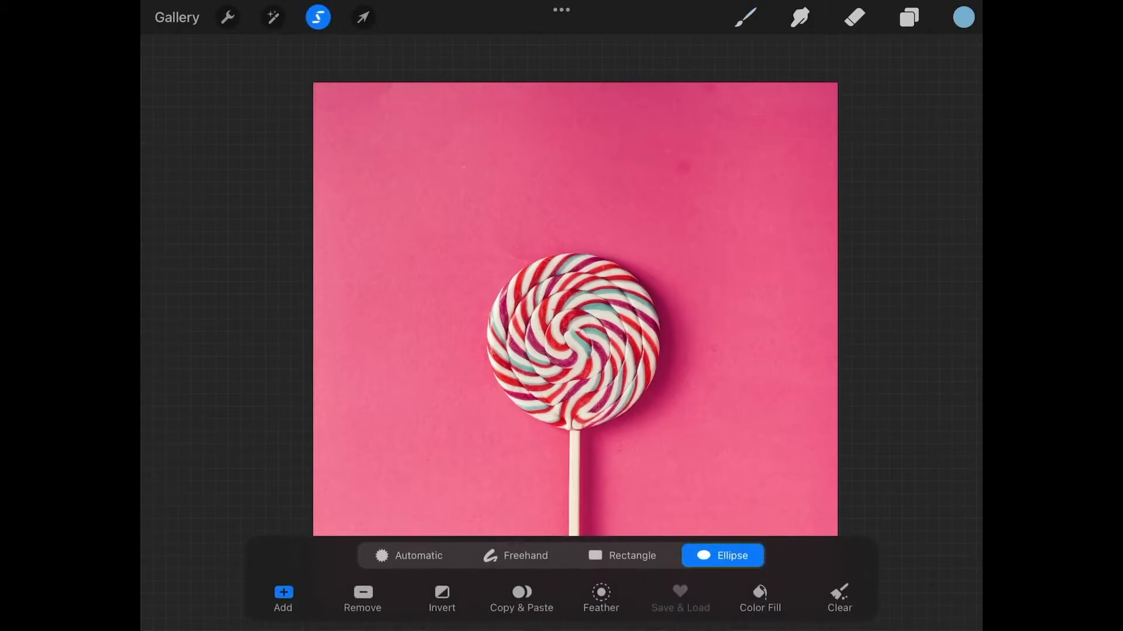
left_click(622, 555)
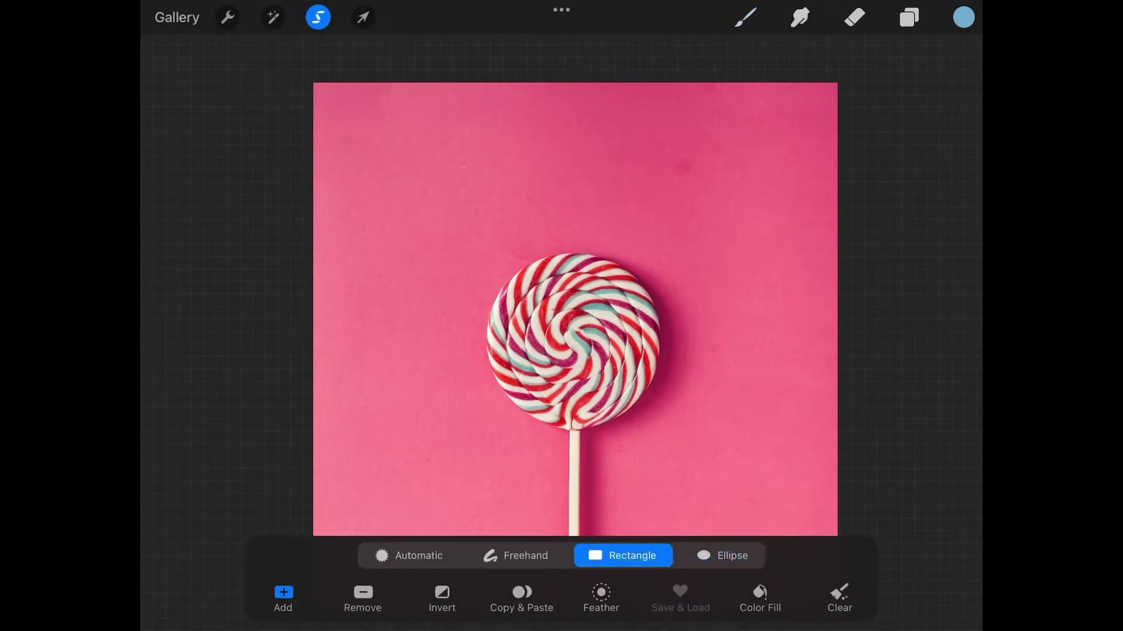
left_click(730, 555)
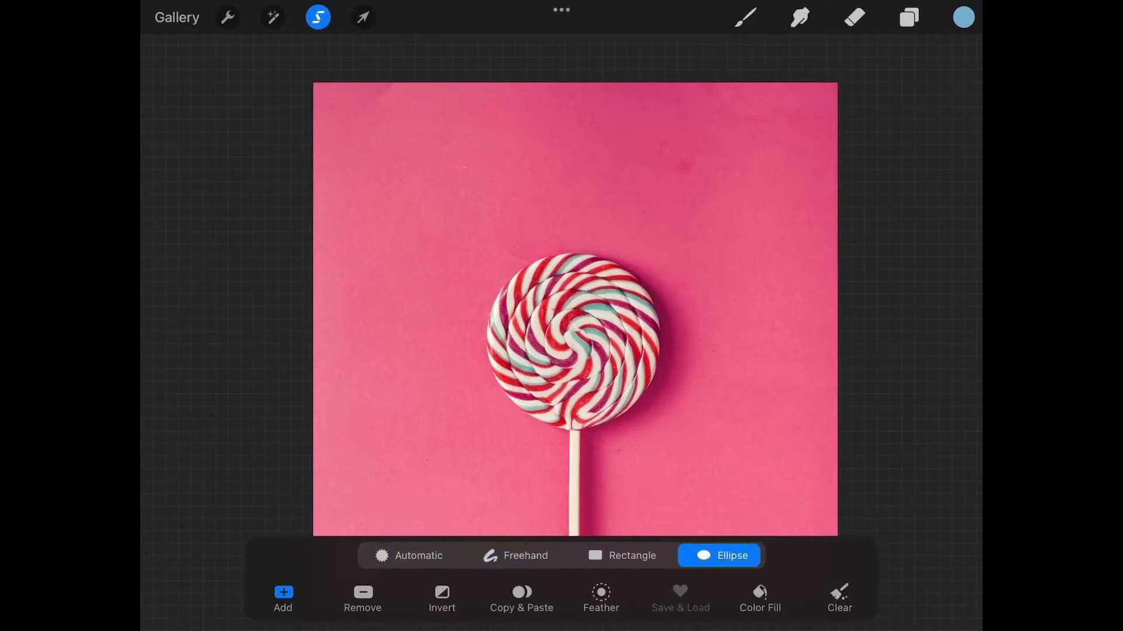